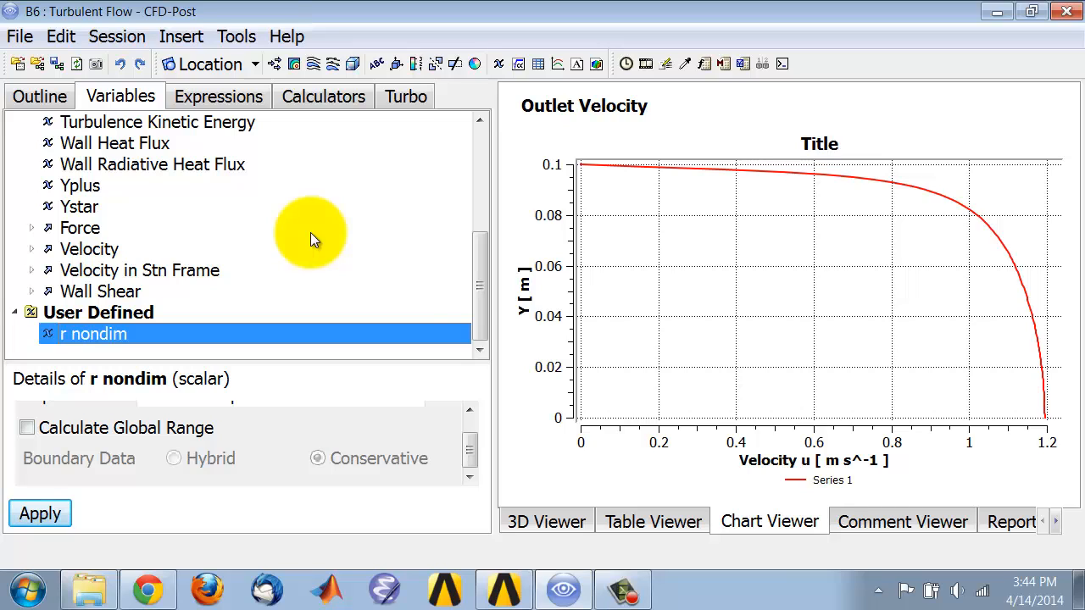
{"action": "mouse_move", "coordinate": [607, 344]}
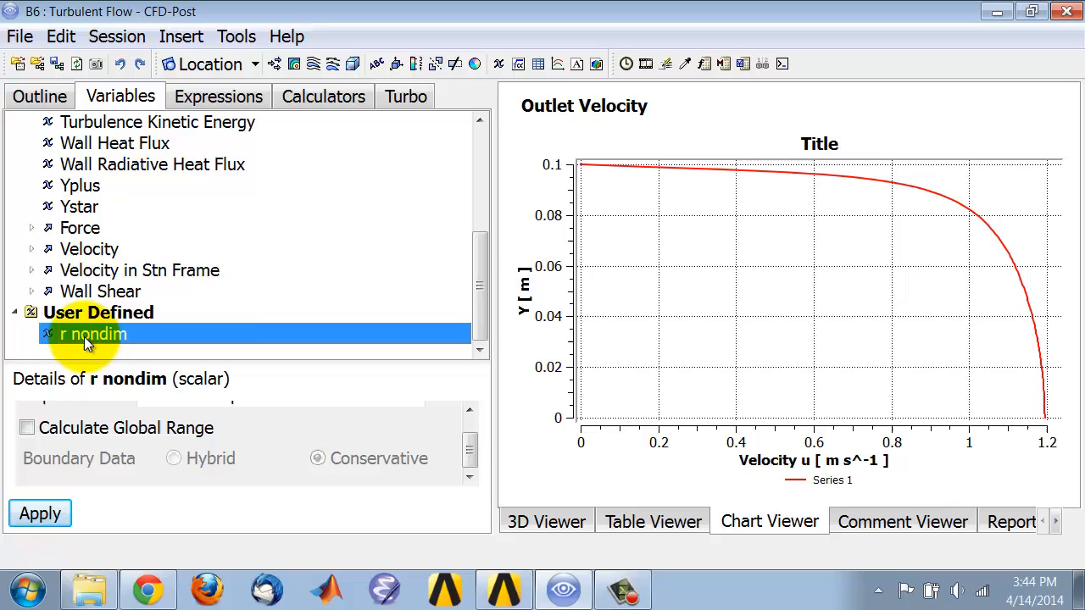
{"action": "mouse_move", "coordinate": [131, 343]}
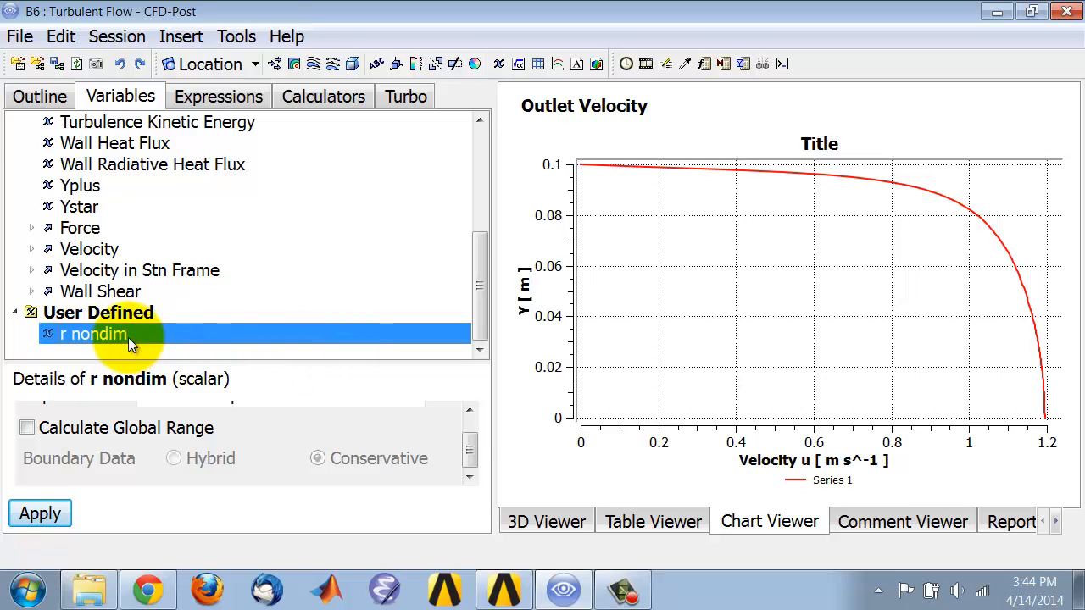
- Duplicate the Outlet Velocity chart as 'Outlet Velocity nondim'
{"action": "left_click", "coordinate": [39, 96]}
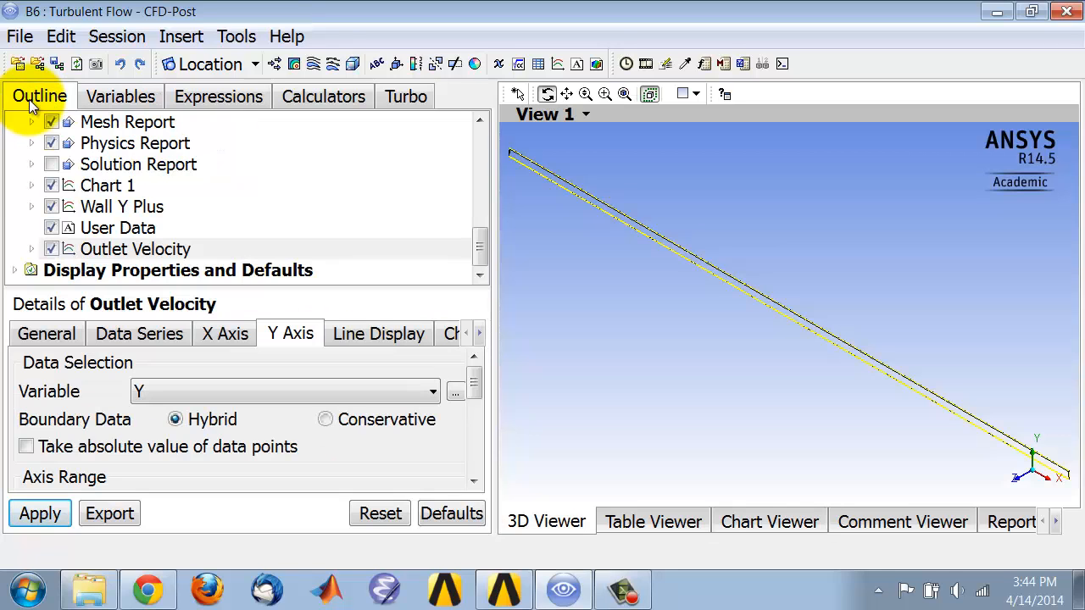
{"action": "mouse_move", "coordinate": [127, 254]}
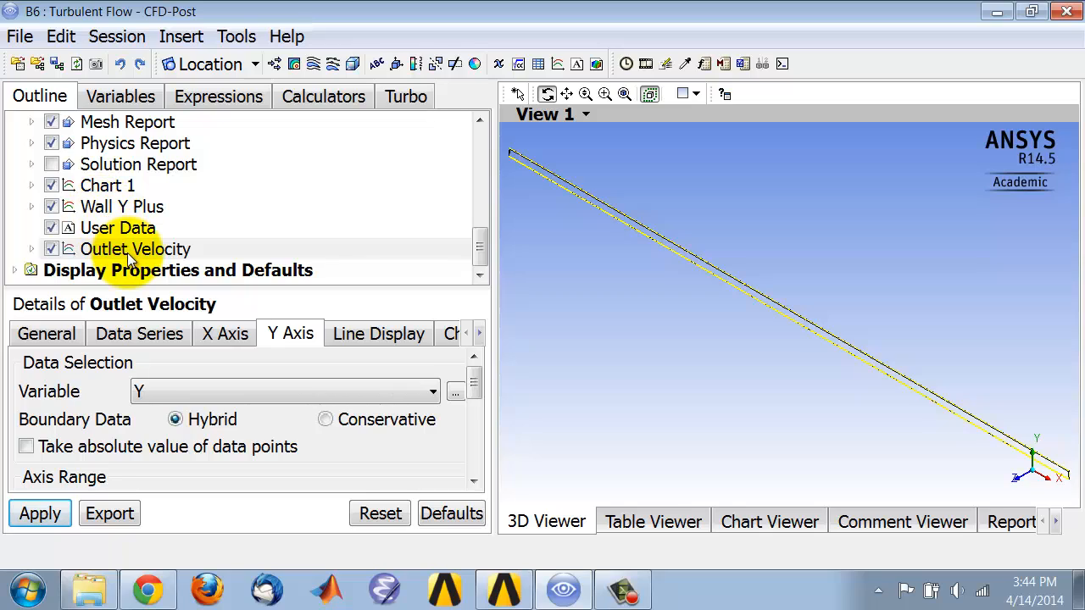
{"action": "left_click", "coordinate": [135, 248]}
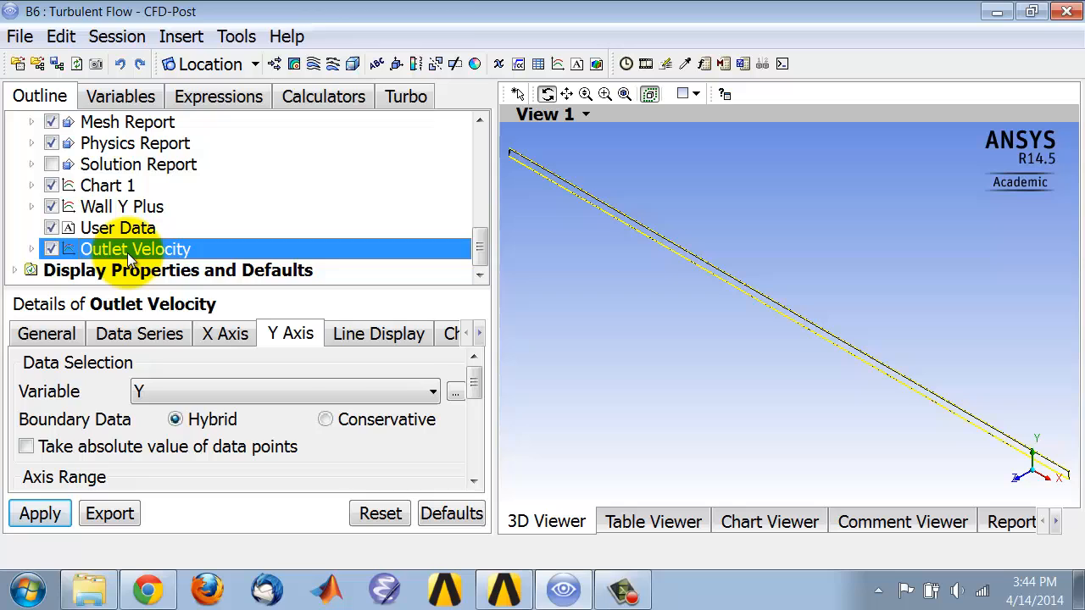
{"action": "right_click", "coordinate": [134, 248]}
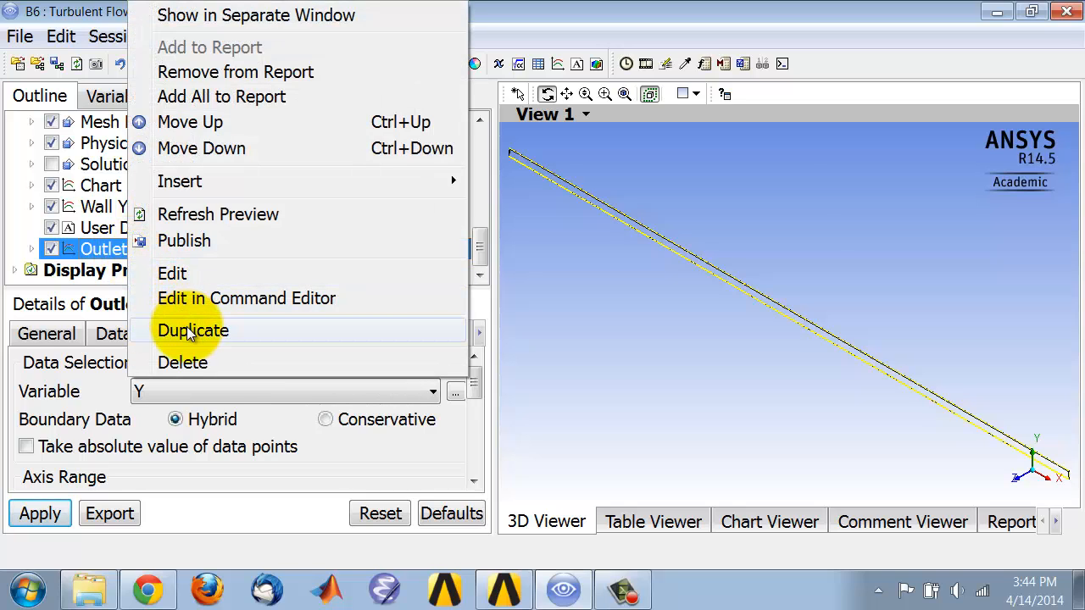
{"action": "left_click", "coordinate": [193, 331]}
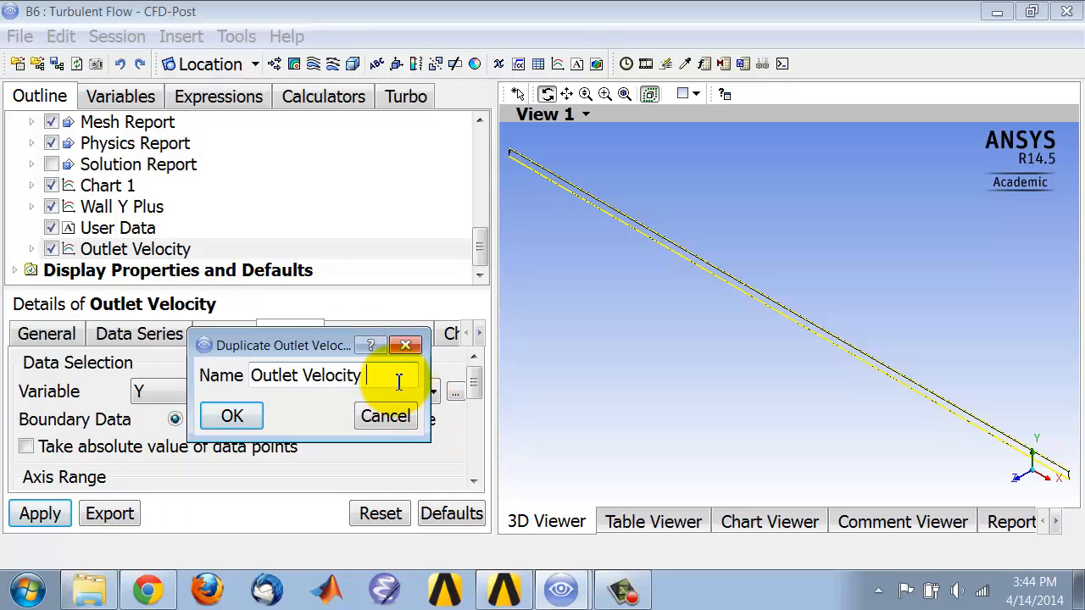
{"action": "type", "text": "nond"}
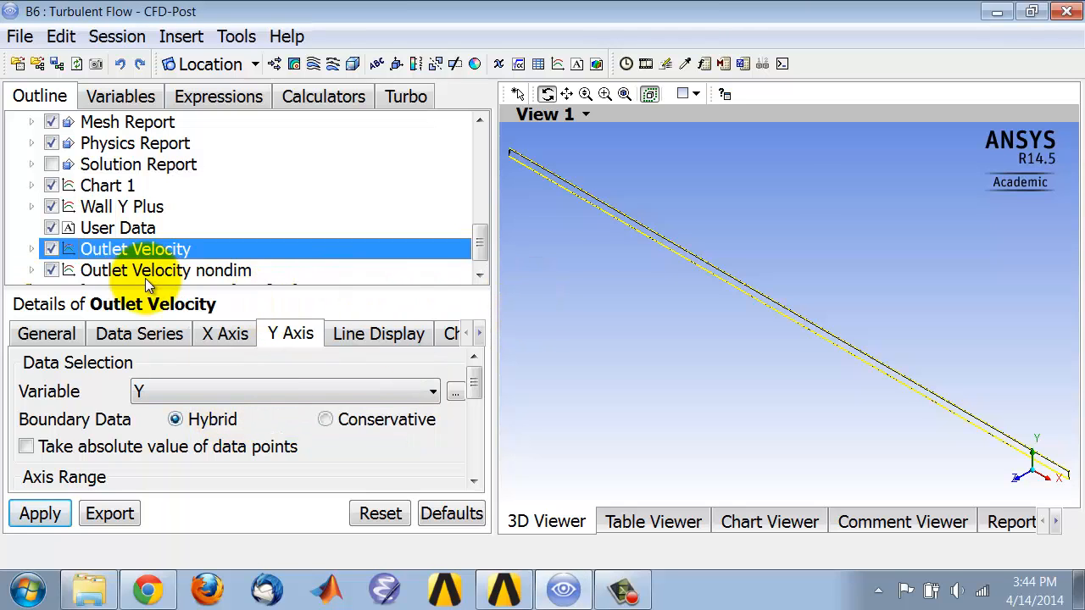
- Show the original Outlet Velocity chart, then open the duplicated Outlet Velocity nondim chart
{"action": "left_click", "coordinate": [768, 521]}
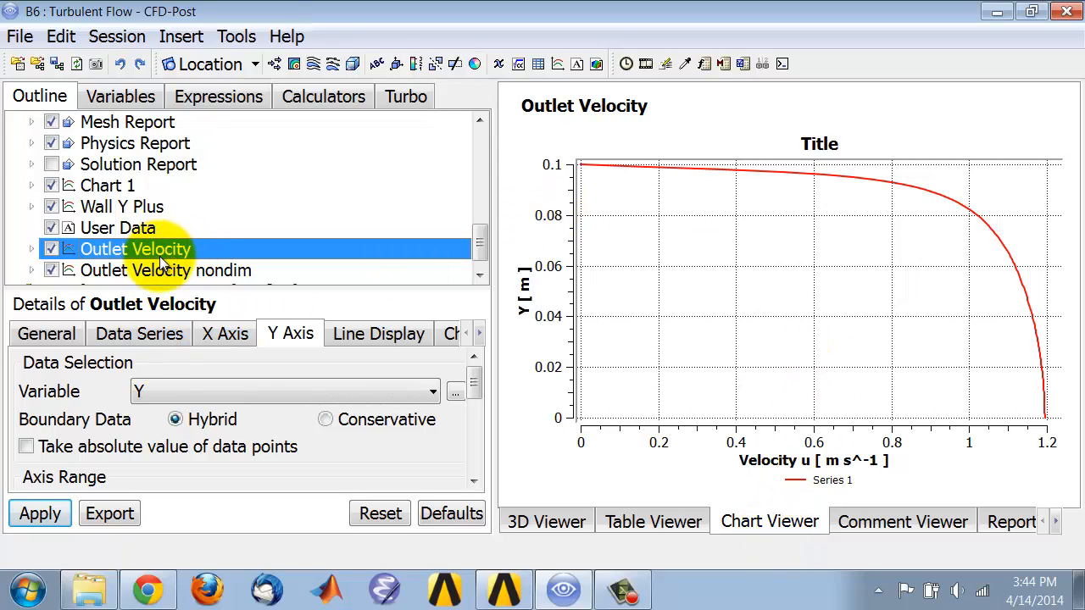
{"action": "mouse_move", "coordinate": [170, 284]}
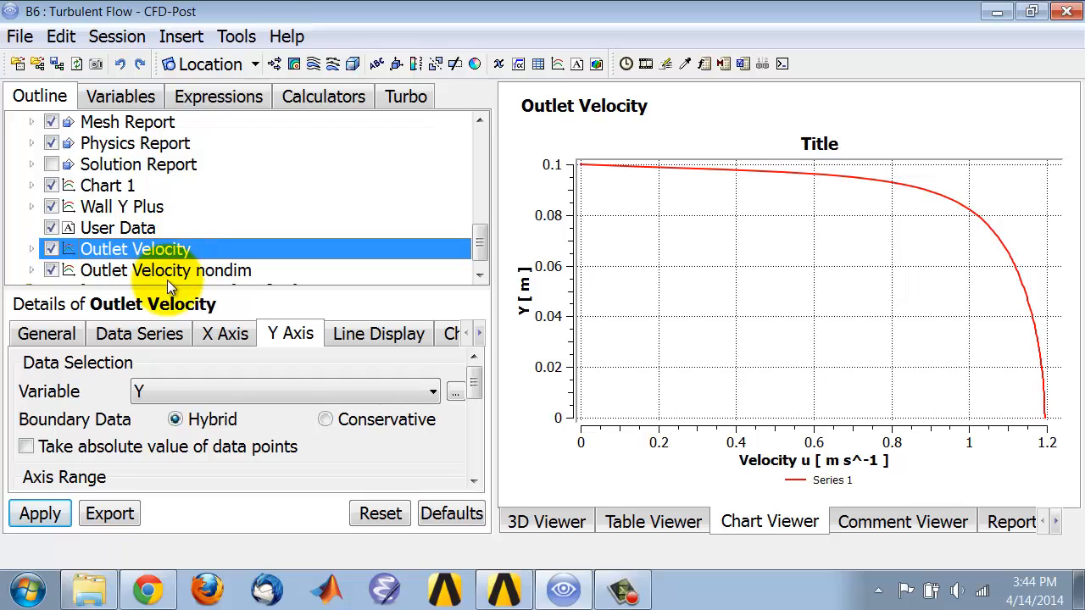
{"action": "left_click", "coordinate": [166, 270]}
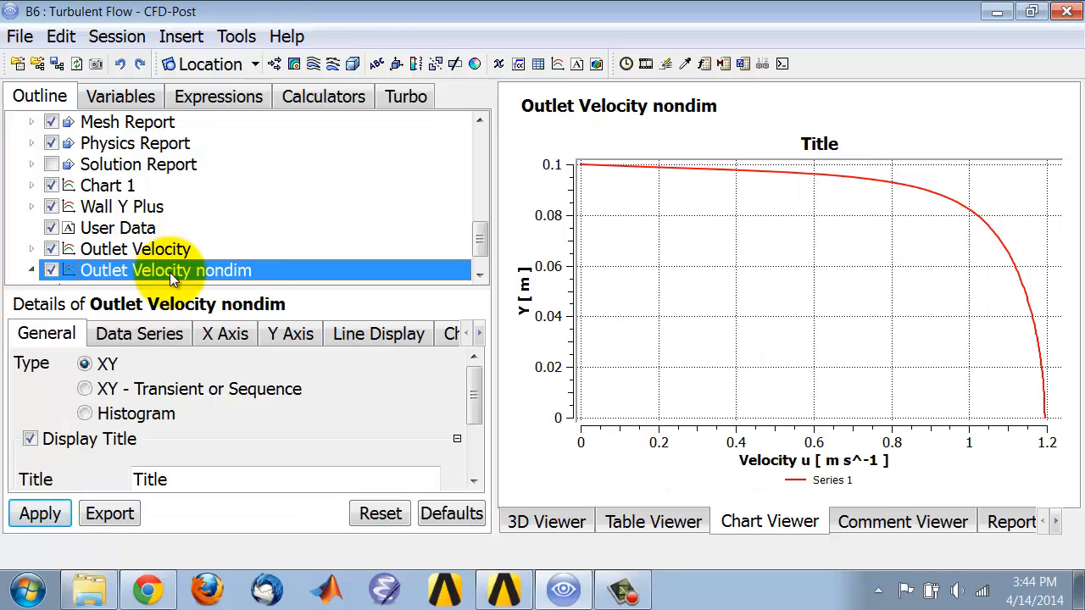
{"action": "mouse_move", "coordinate": [199, 276]}
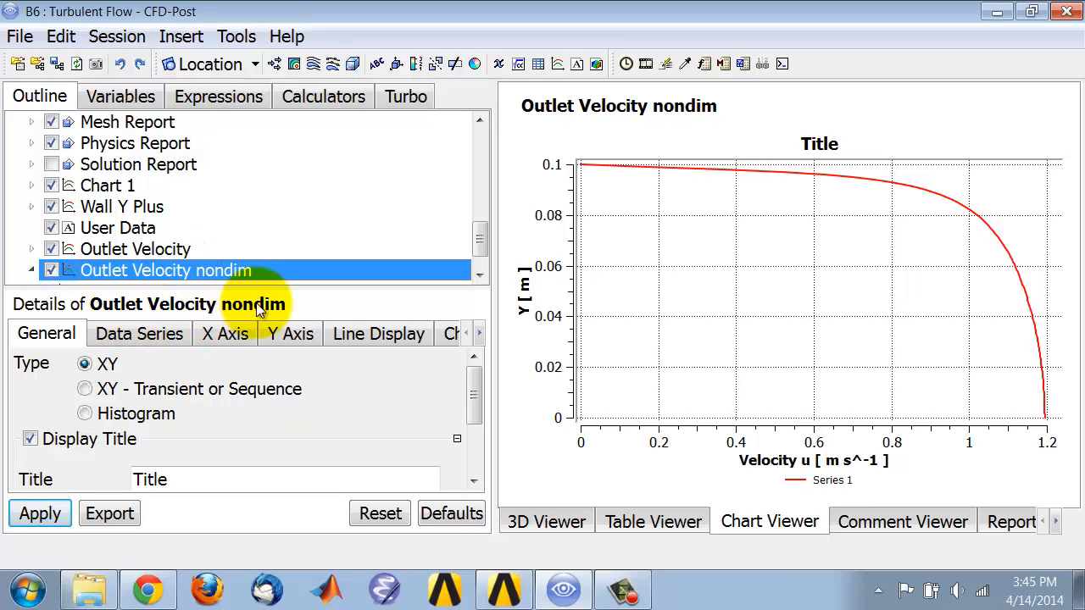
{"action": "mouse_move", "coordinate": [445, 407]}
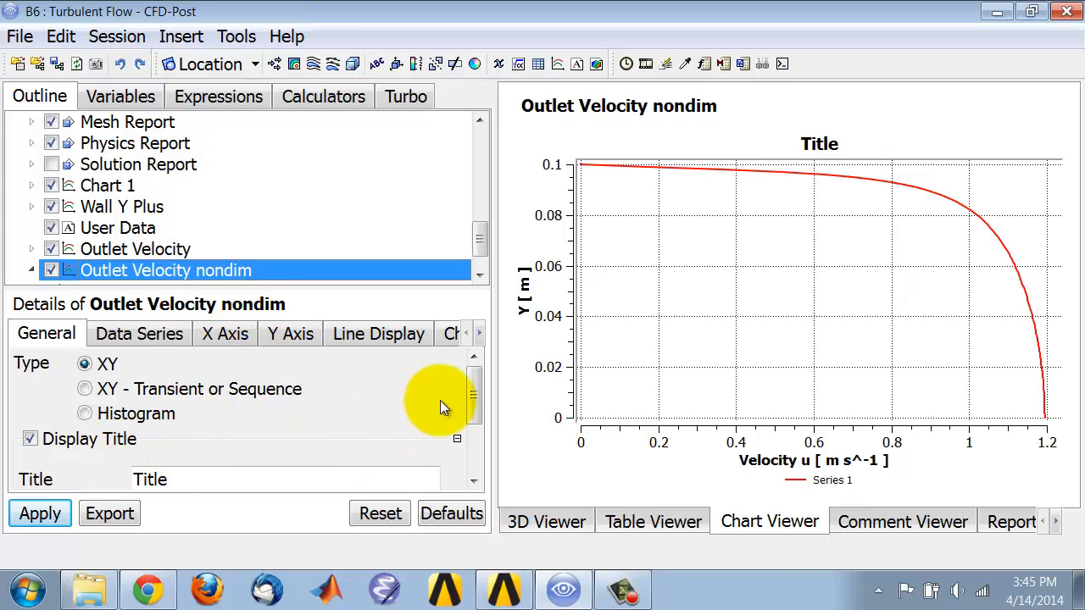
- Review the X axis settings and choose r nondim as the Y axis variable
{"action": "left_click", "coordinate": [224, 333]}
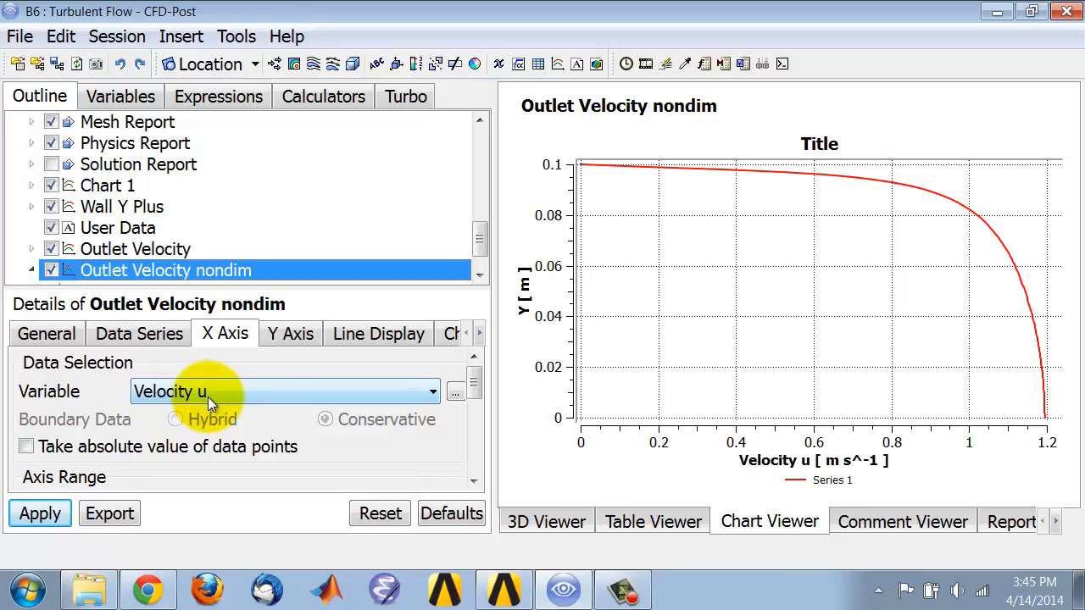
{"action": "left_click", "coordinate": [290, 333]}
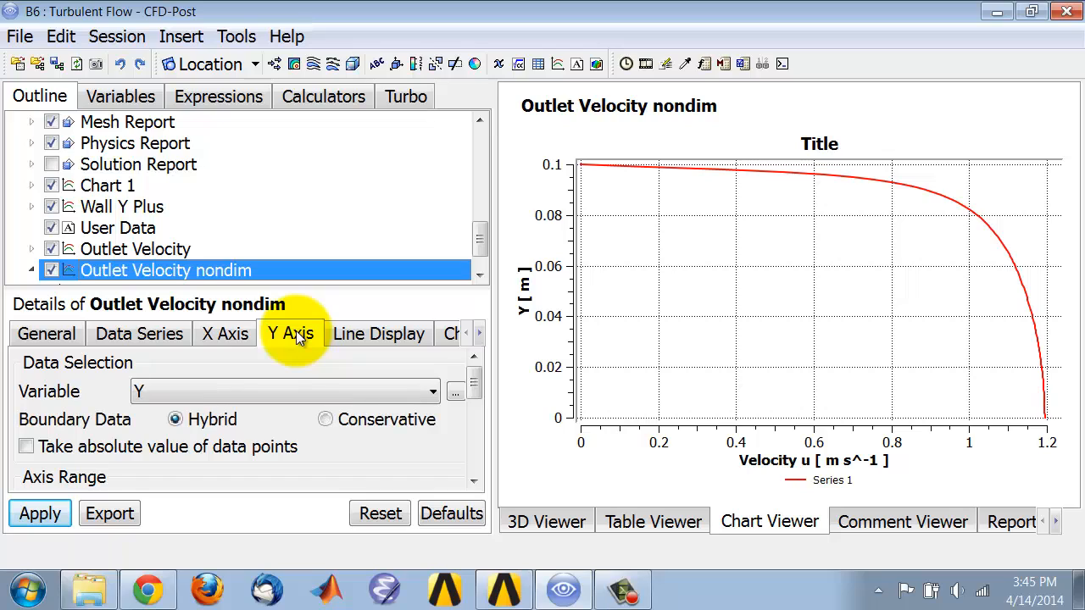
{"action": "mouse_move", "coordinate": [309, 397]}
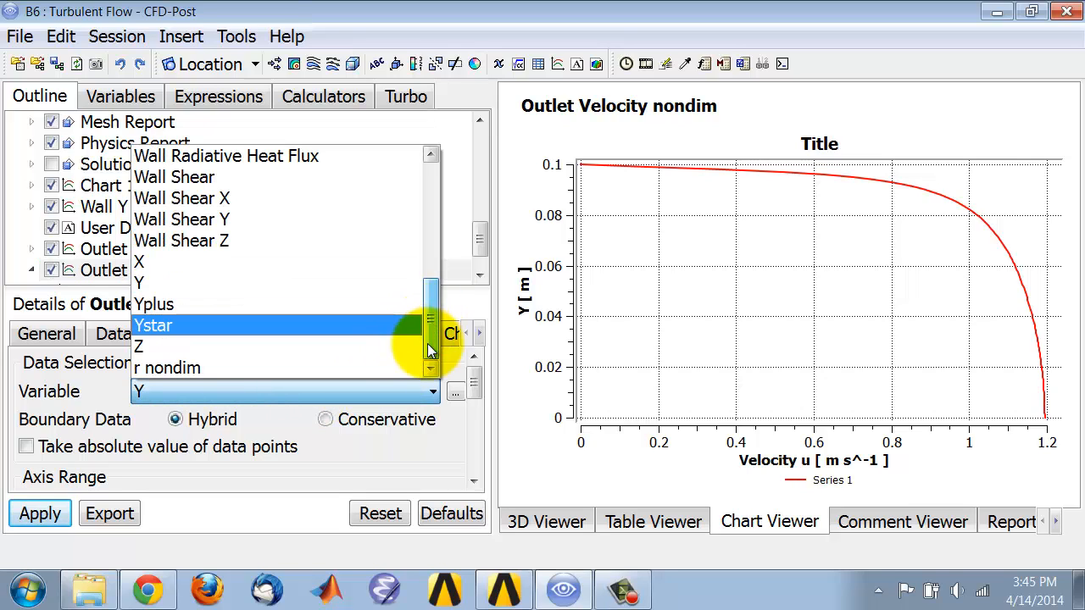
{"action": "left_click", "coordinate": [167, 368]}
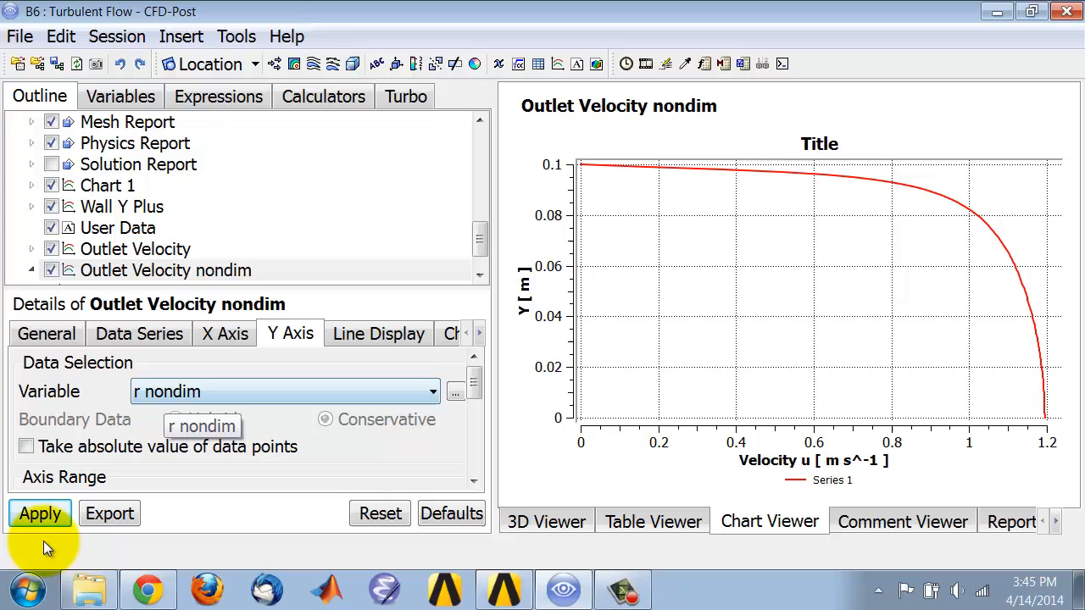
- Apply the change so the chart plots Velocity u against r nondim (0 to 0.5)
{"action": "left_click", "coordinate": [39, 513]}
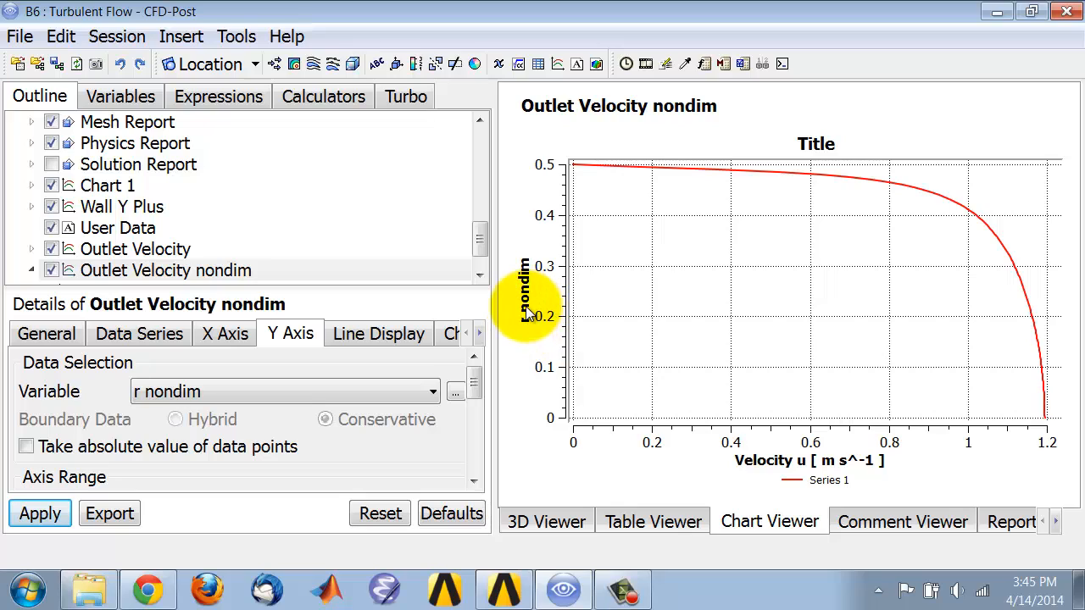
{"action": "mouse_move", "coordinate": [557, 165]}
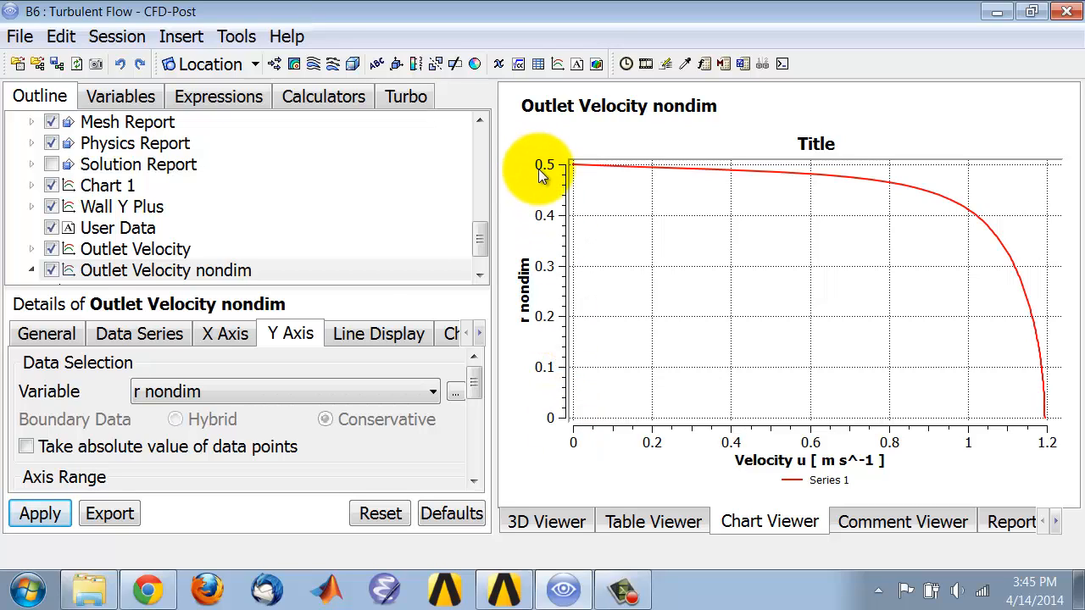
{"action": "mouse_move", "coordinate": [549, 178]}
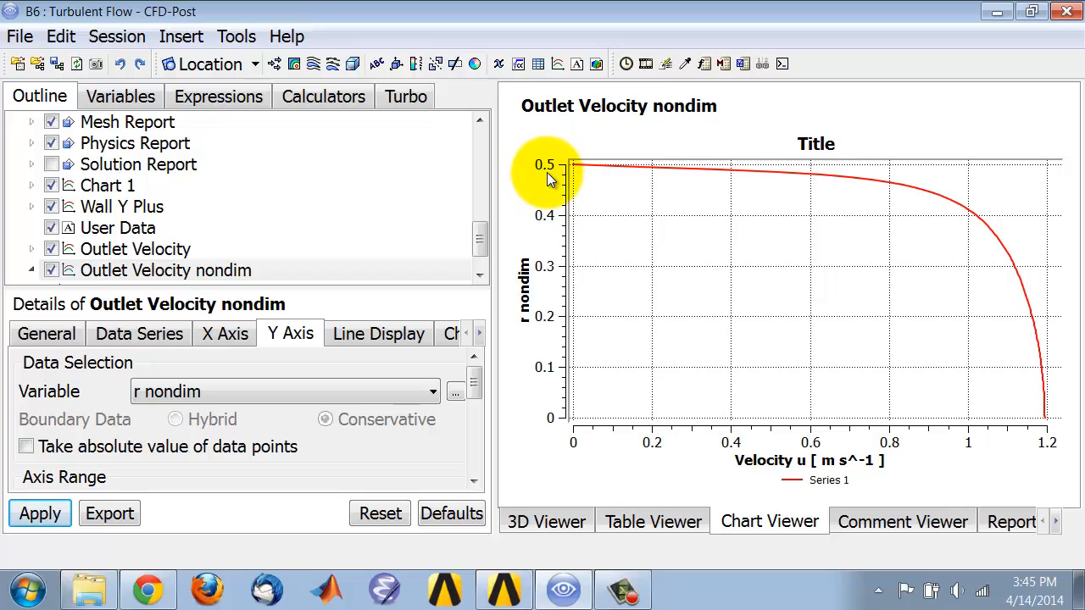